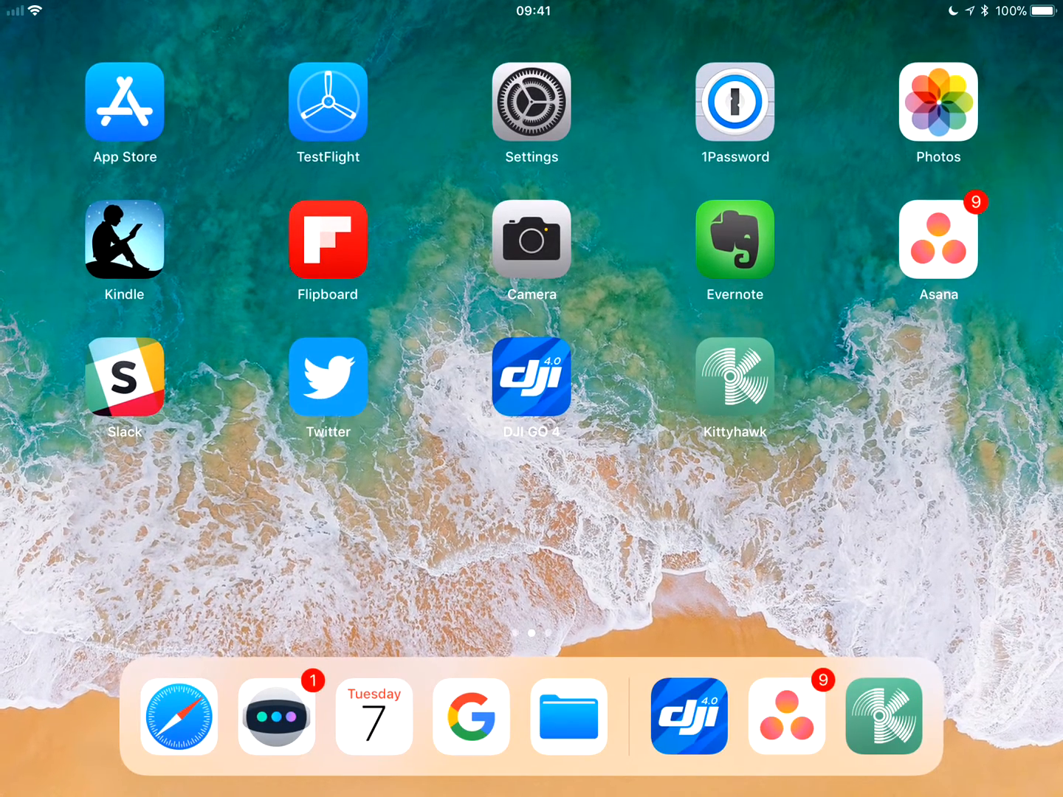
Launch DJI GO 4 and open its Flight Records list from the top-right menu
{"action": "scroll", "scroll_direction": "left", "scroll_amount": 3}
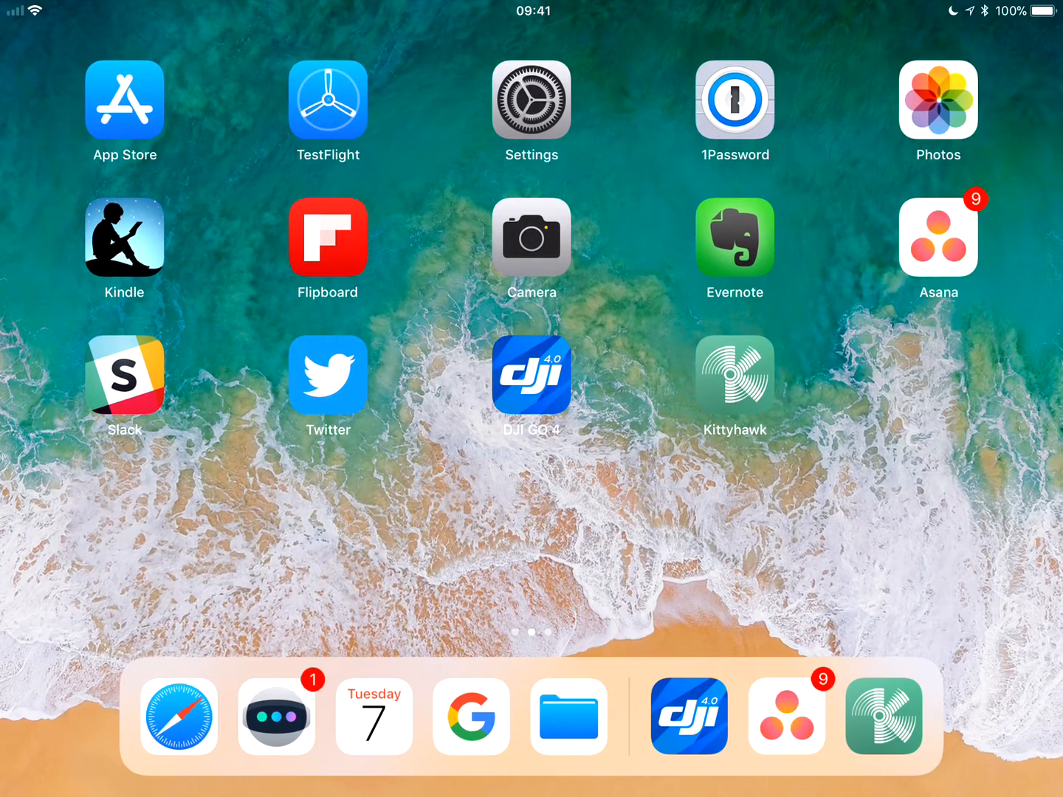
{"action": "left_click", "coordinate": [531, 375]}
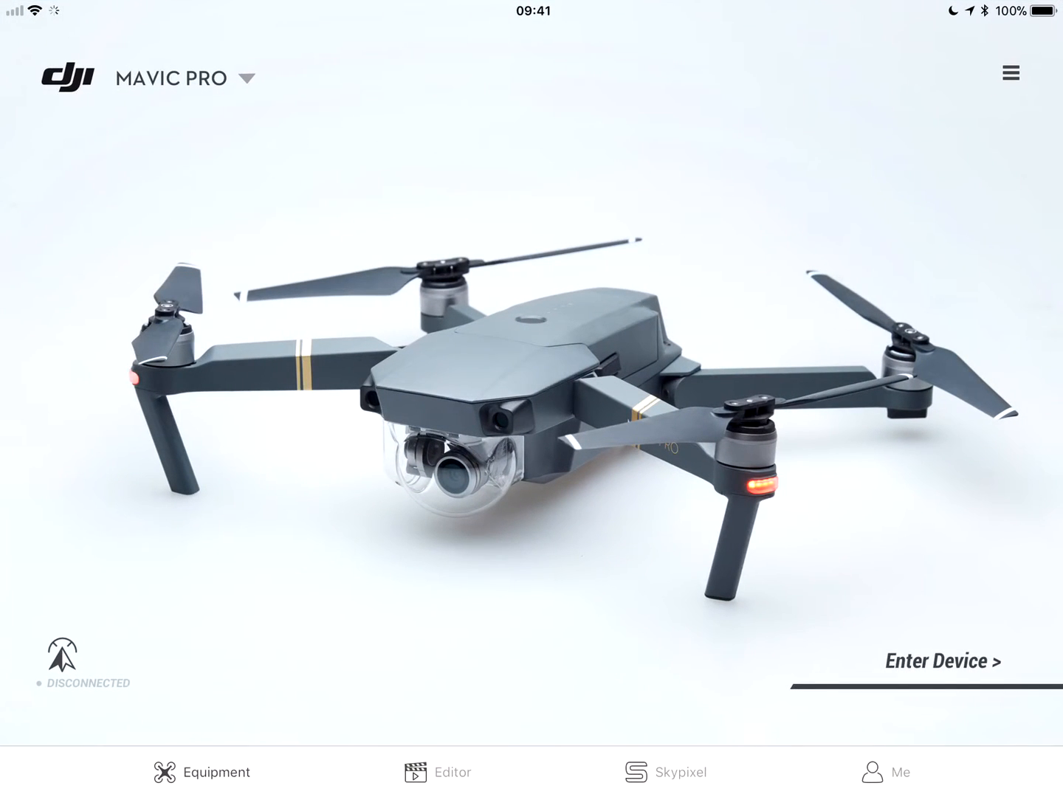
{"action": "left_click", "coordinate": [1010, 72]}
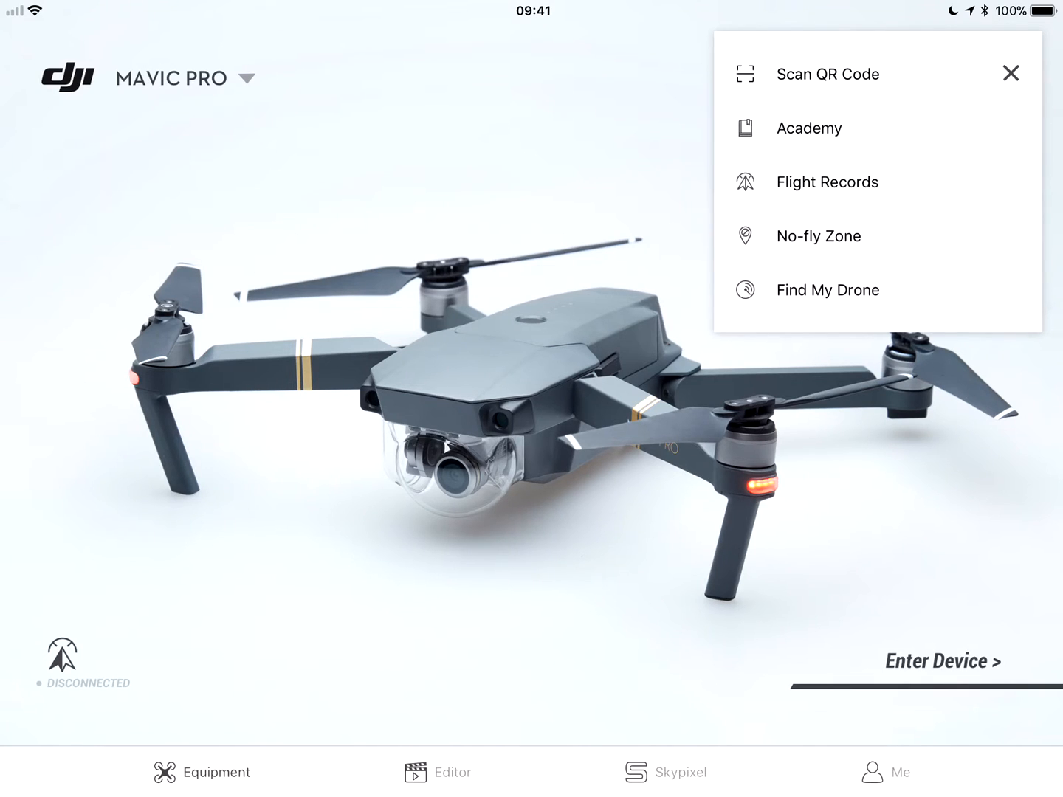
{"action": "left_click", "coordinate": [827, 182]}
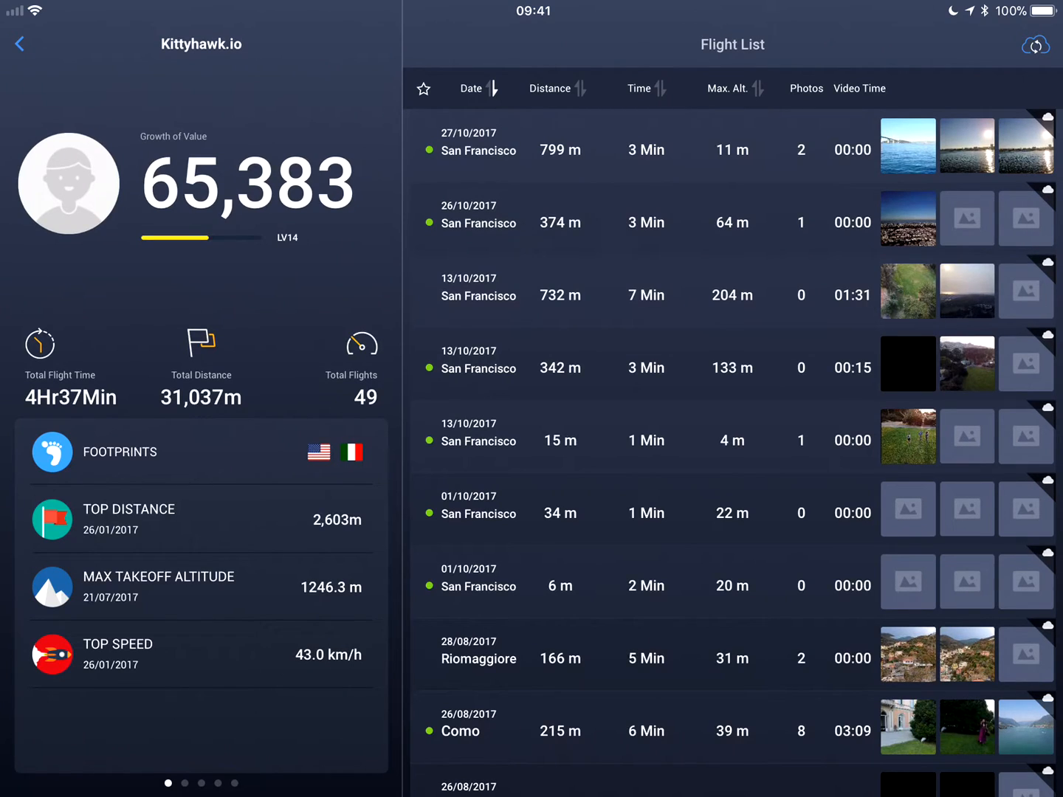
Start cloud synchronization of the DJI flight records, then return to the iPad home screen
{"action": "left_click", "coordinate": [1035, 49]}
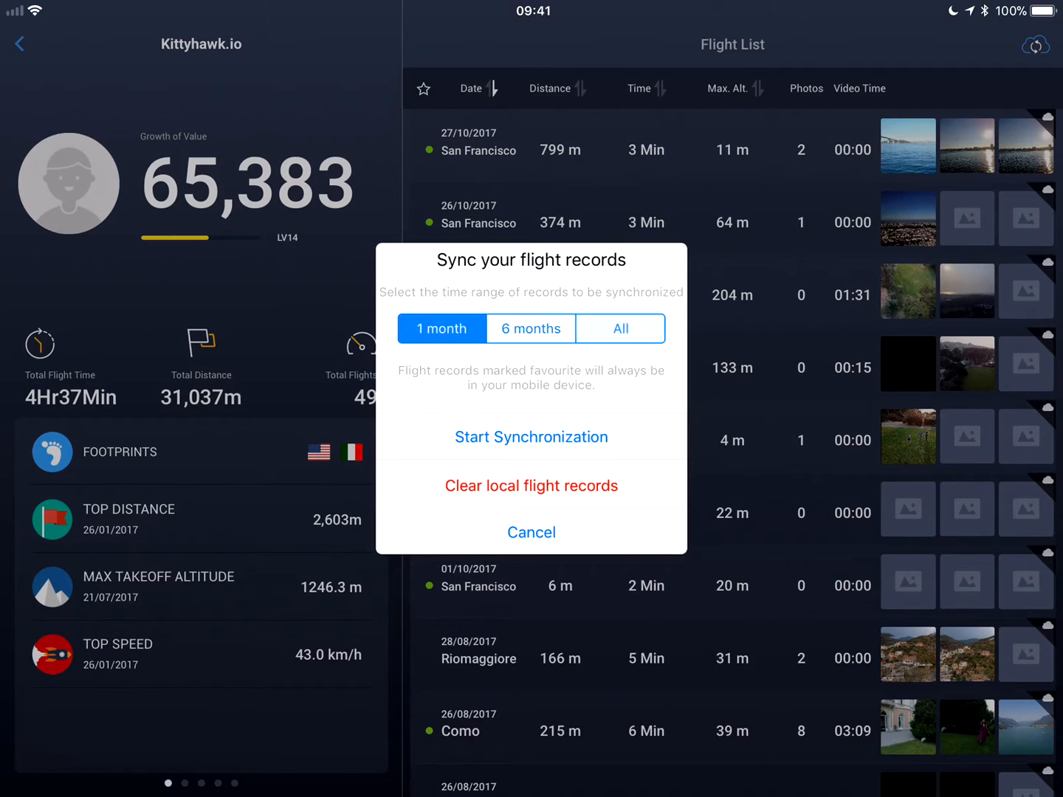
{"action": "left_click", "coordinate": [530, 437]}
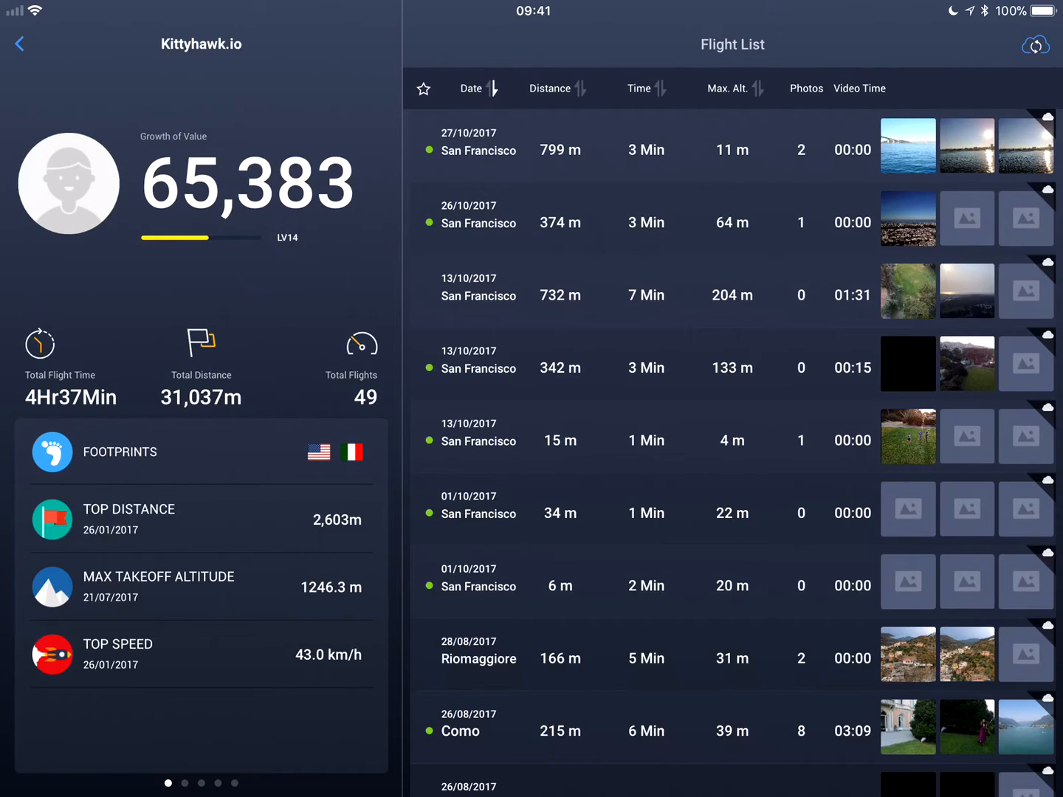
{"action": "key", "text": "home"}
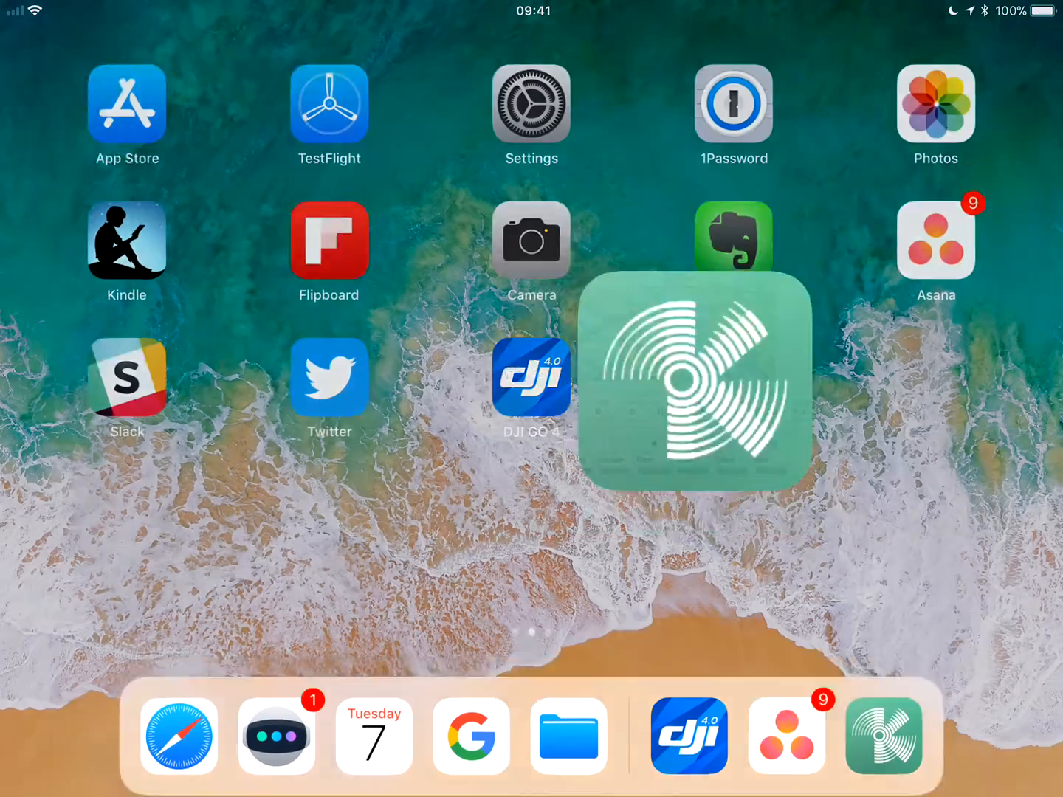
Launch Kittyhawk and open the DJI flight imports list
{"action": "left_click", "coordinate": [888, 741]}
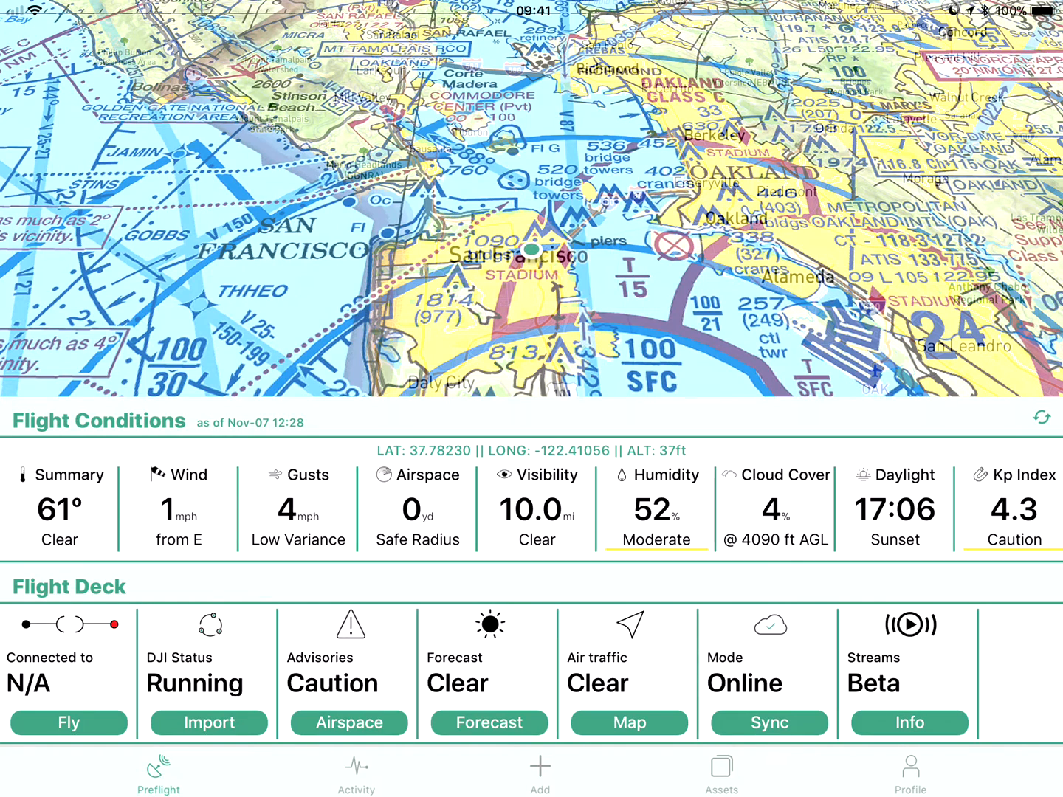
{"action": "left_click", "coordinate": [209, 722]}
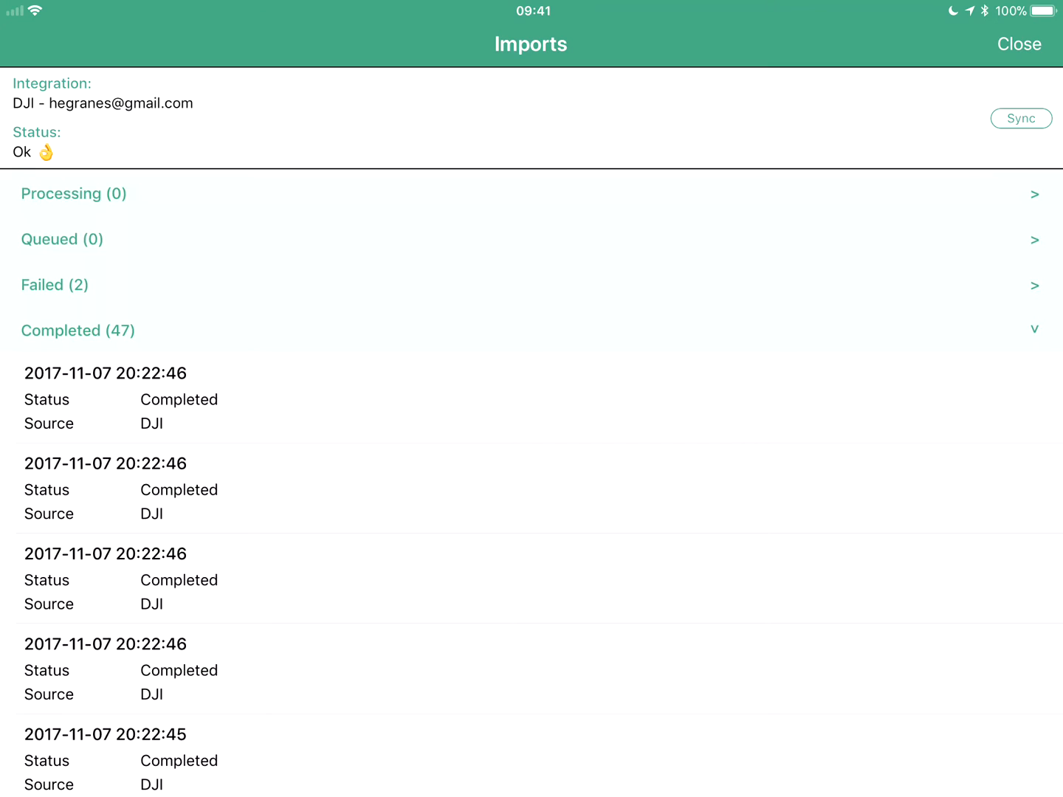
Scroll through the completed DJI imports (47) to a flight log's details
{"action": "scroll", "scroll_direction": "down", "scroll_amount": 3}
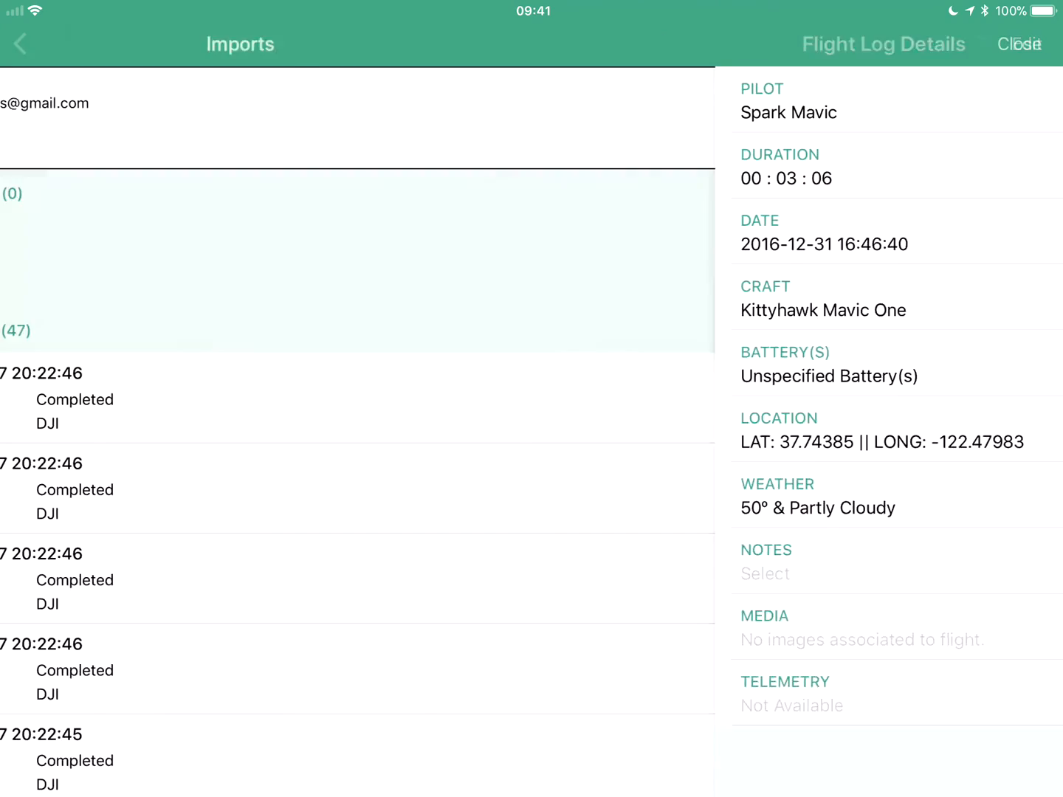
Close the flight log details and the Imports screen to return to the preflight dashboard
{"action": "left_click", "coordinate": [1020, 44]}
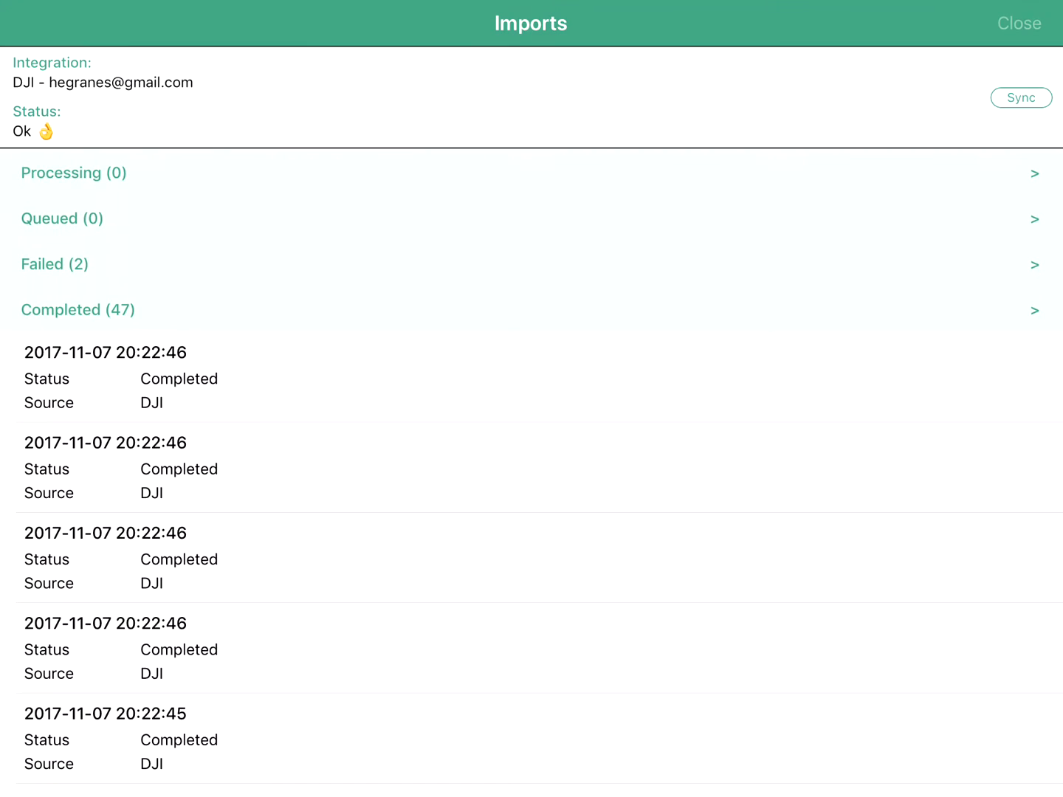
{"action": "left_click", "coordinate": [1018, 23]}
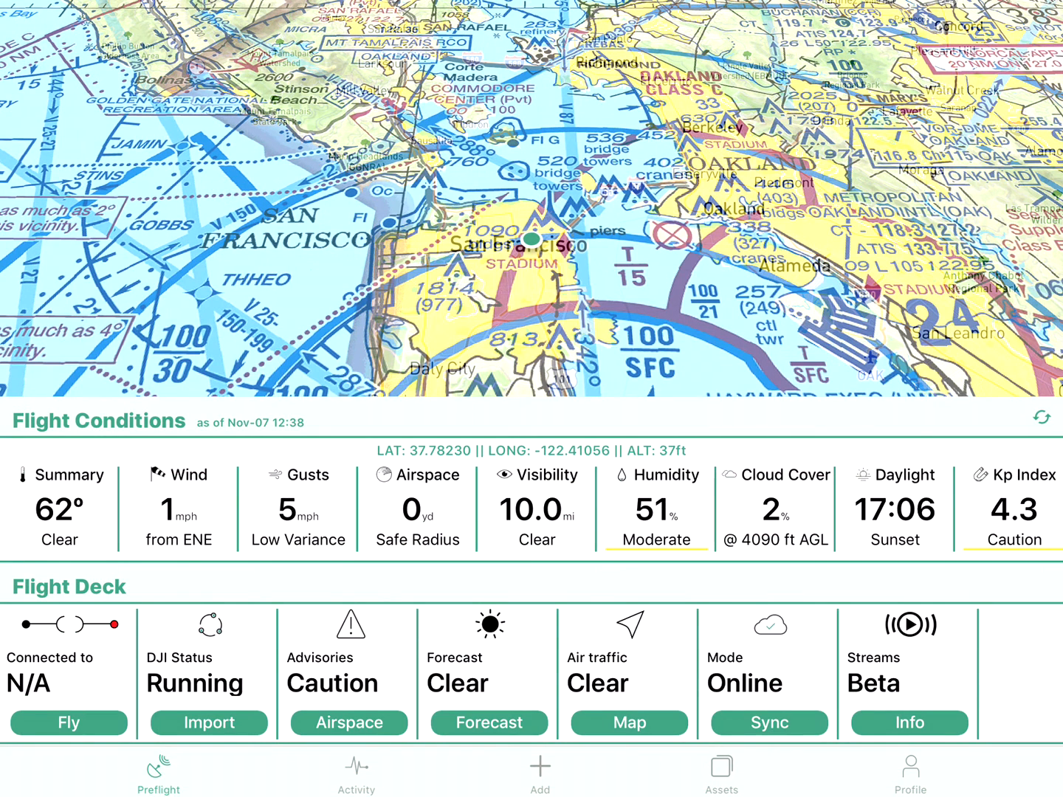